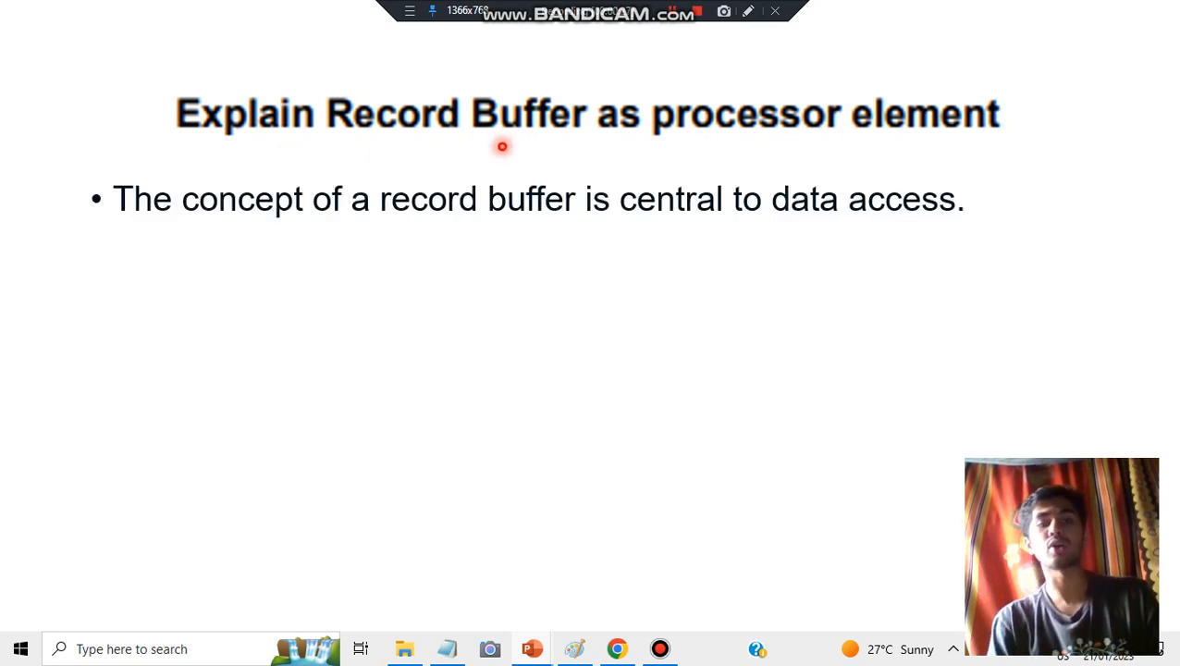
mouse_move(802, 220)
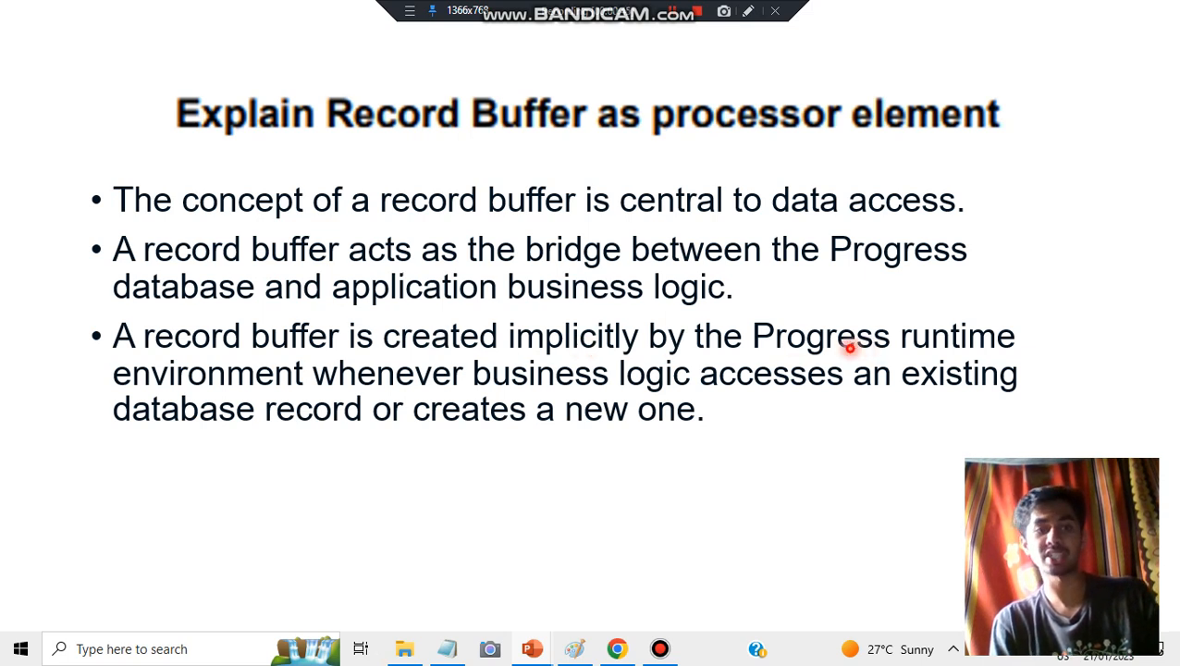
mouse_move(829, 392)
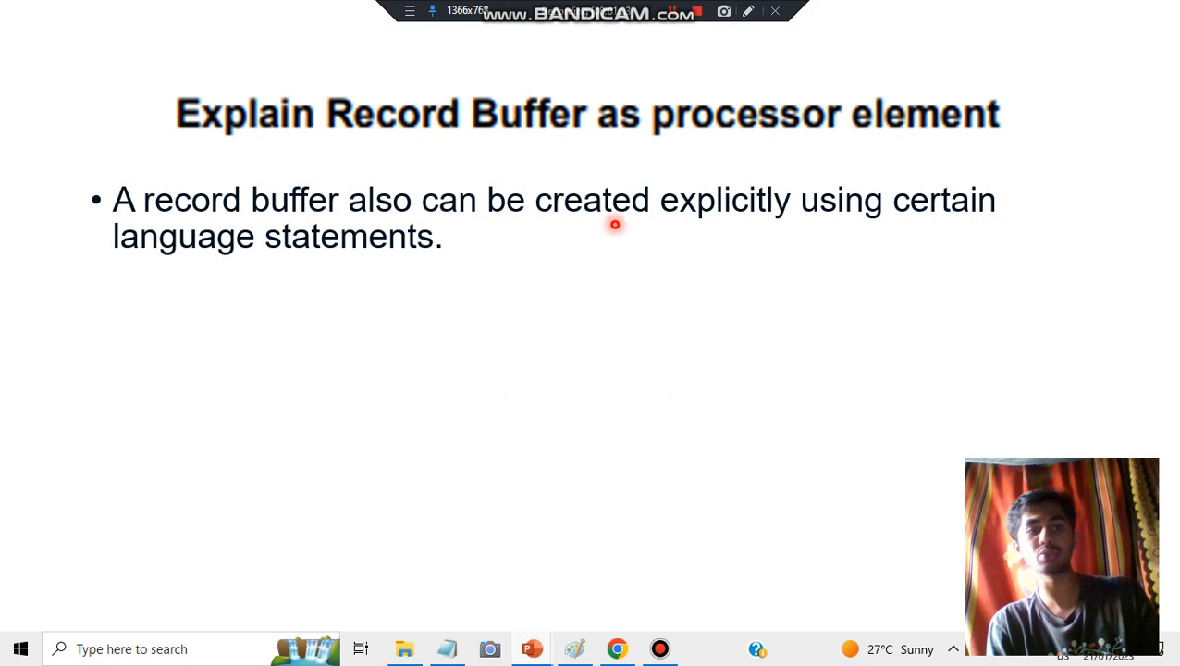
mouse_move(351, 259)
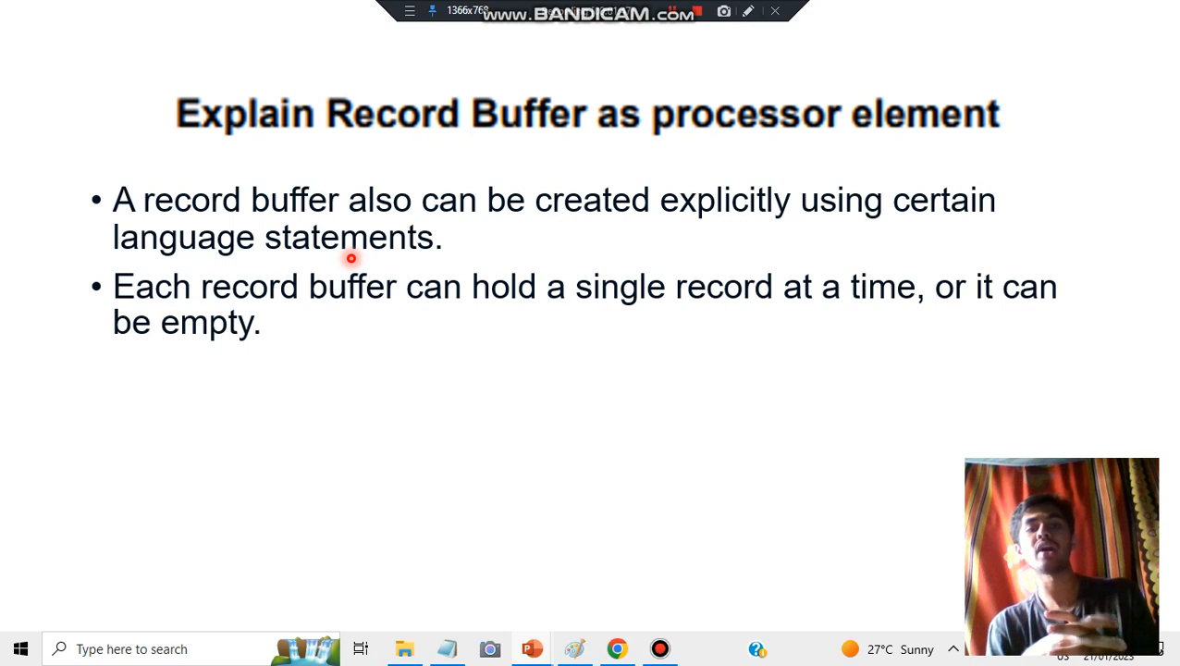
mouse_move(235, 335)
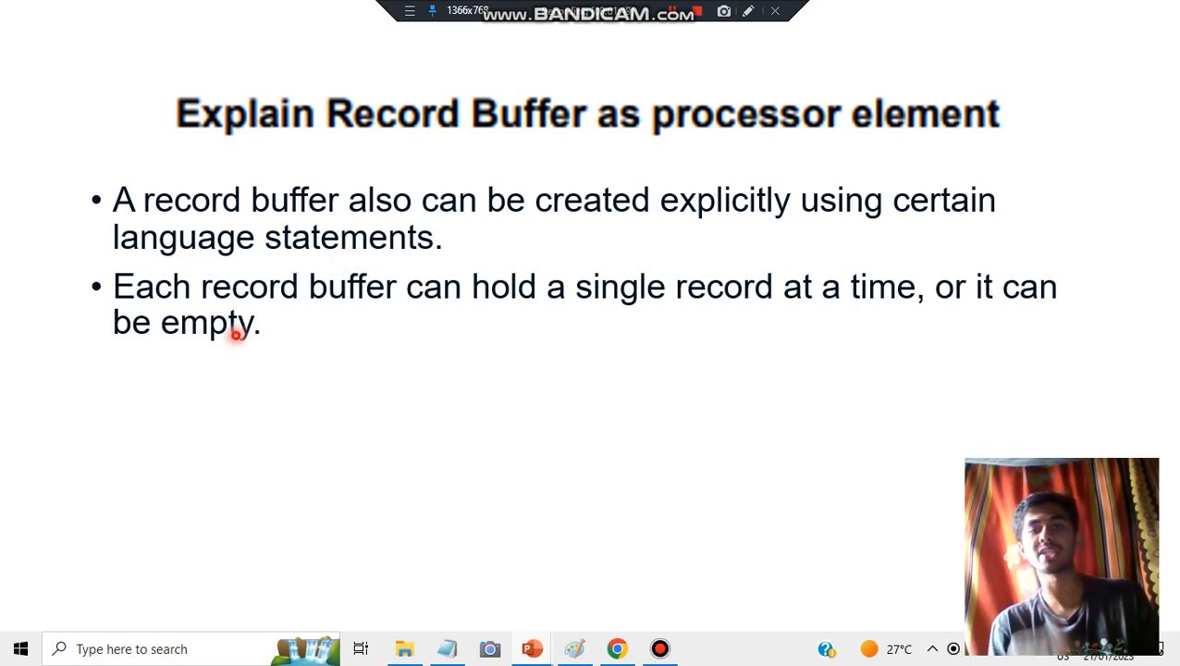